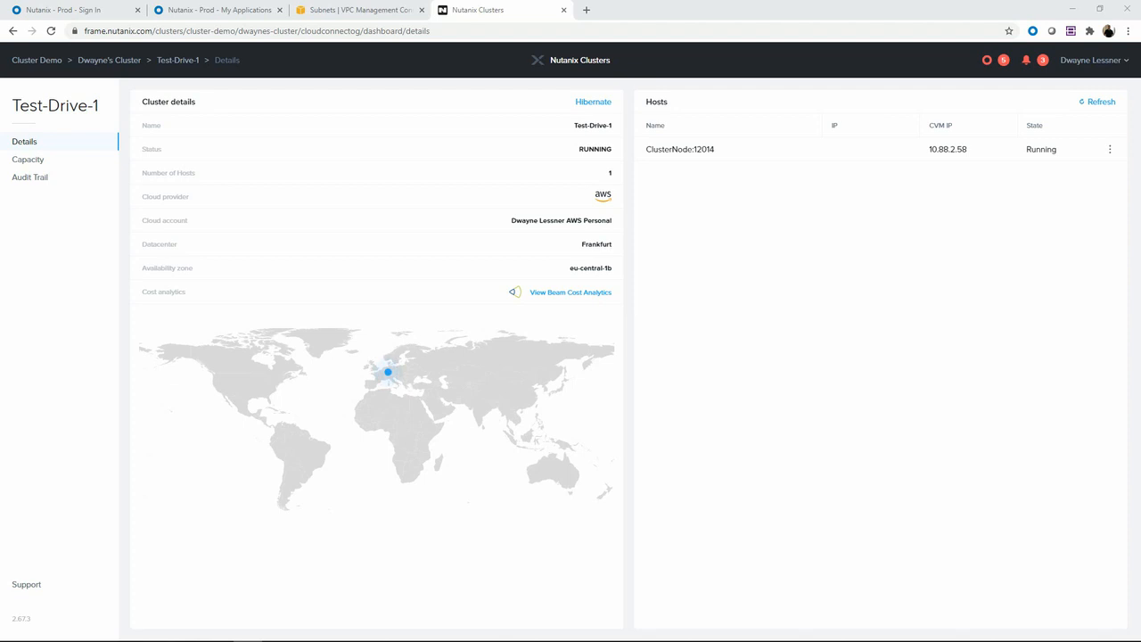
mouse_move(397, 213)
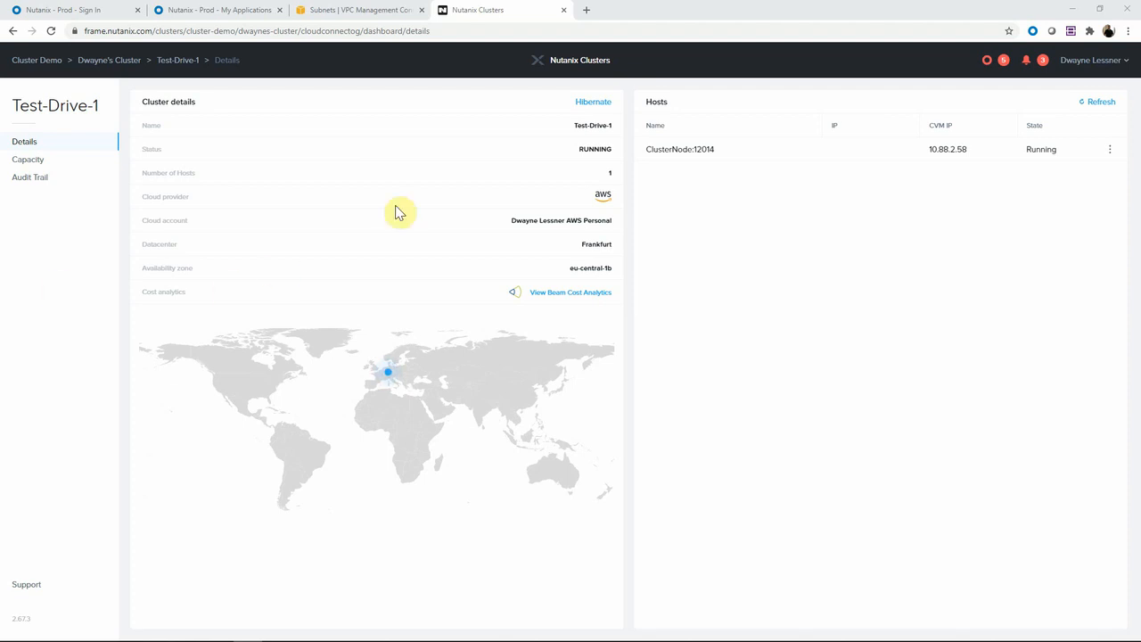
mouse_move(346, 109)
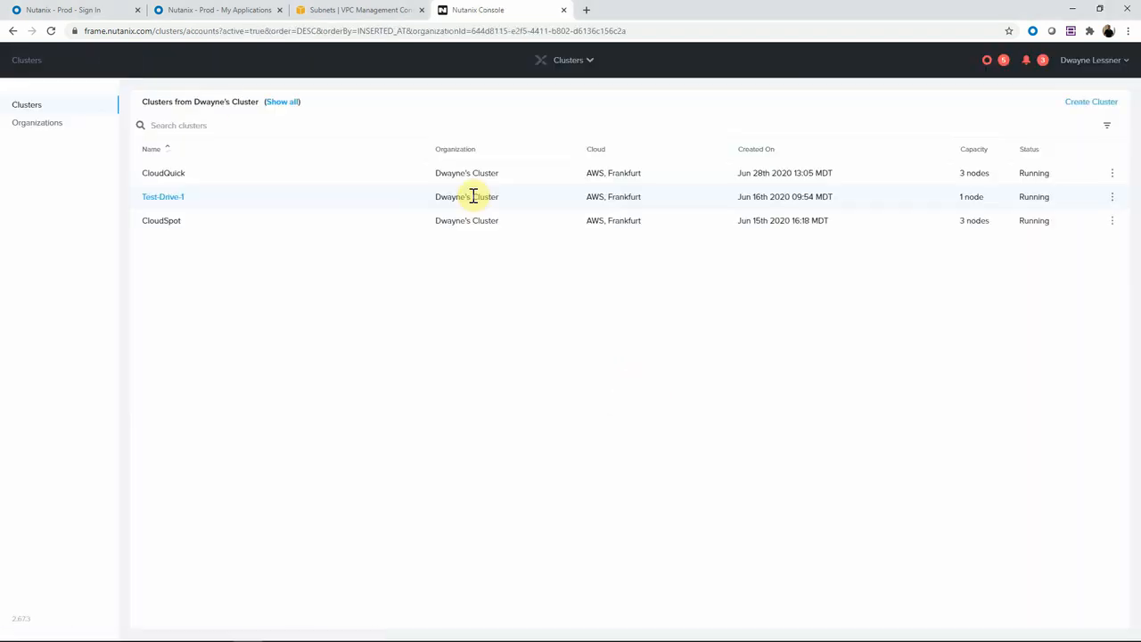
mouse_move(517, 194)
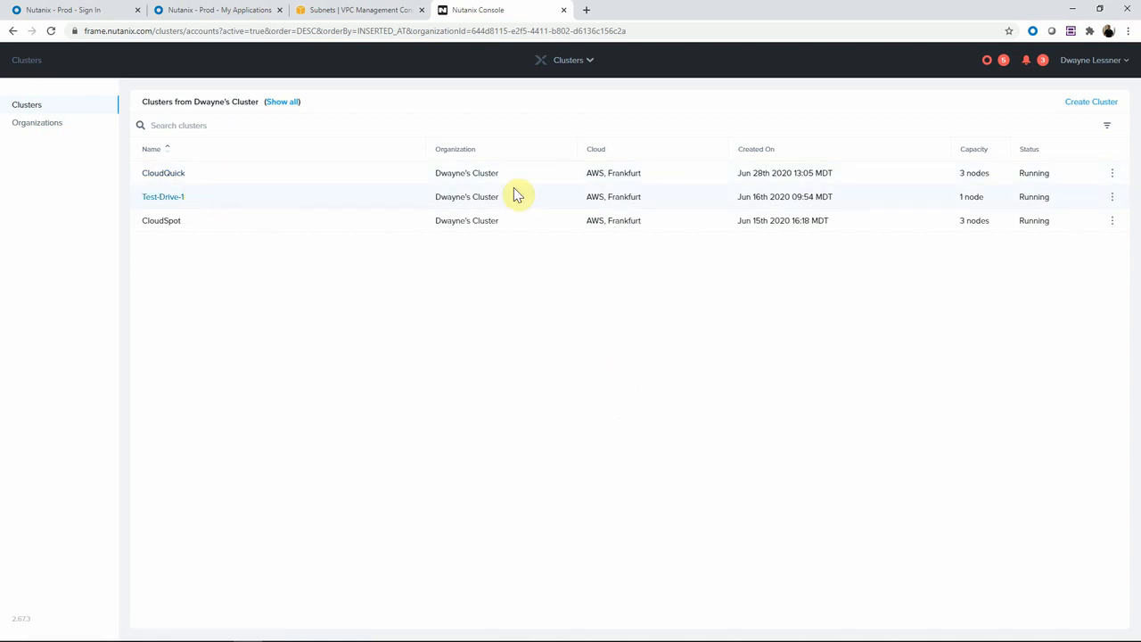
mouse_move(1131, 207)
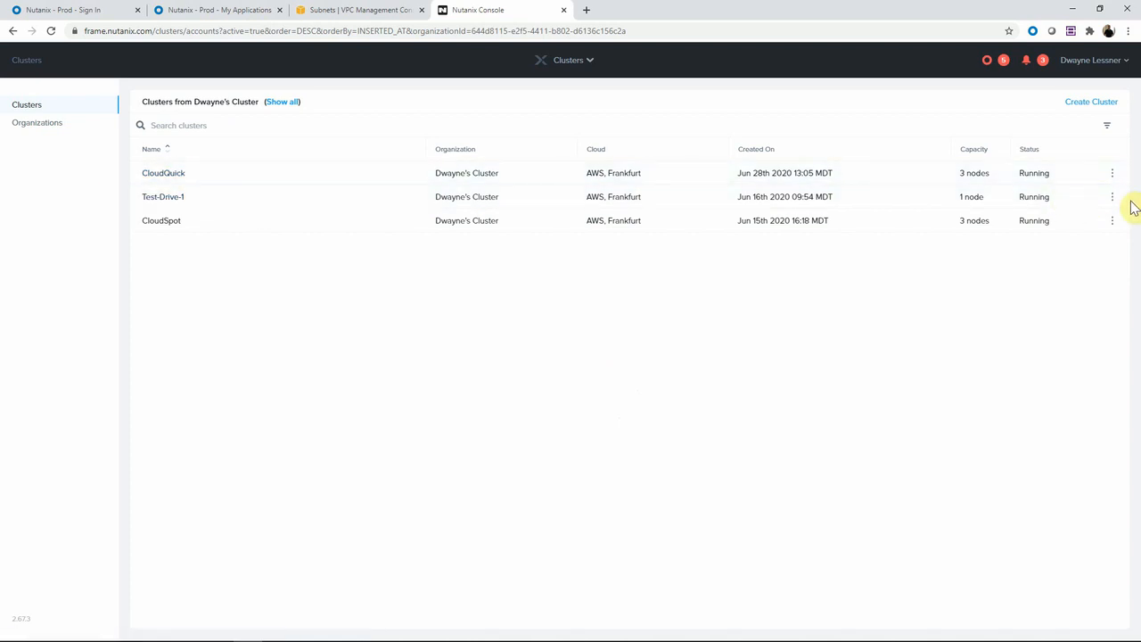
mouse_move(643, 246)
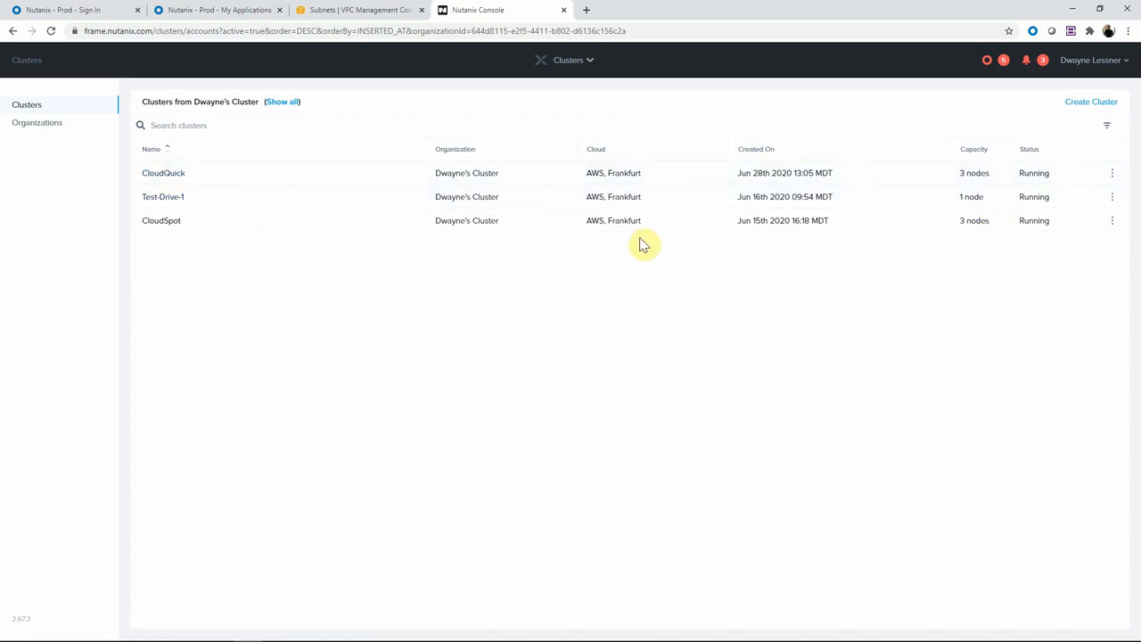
mouse_move(645, 196)
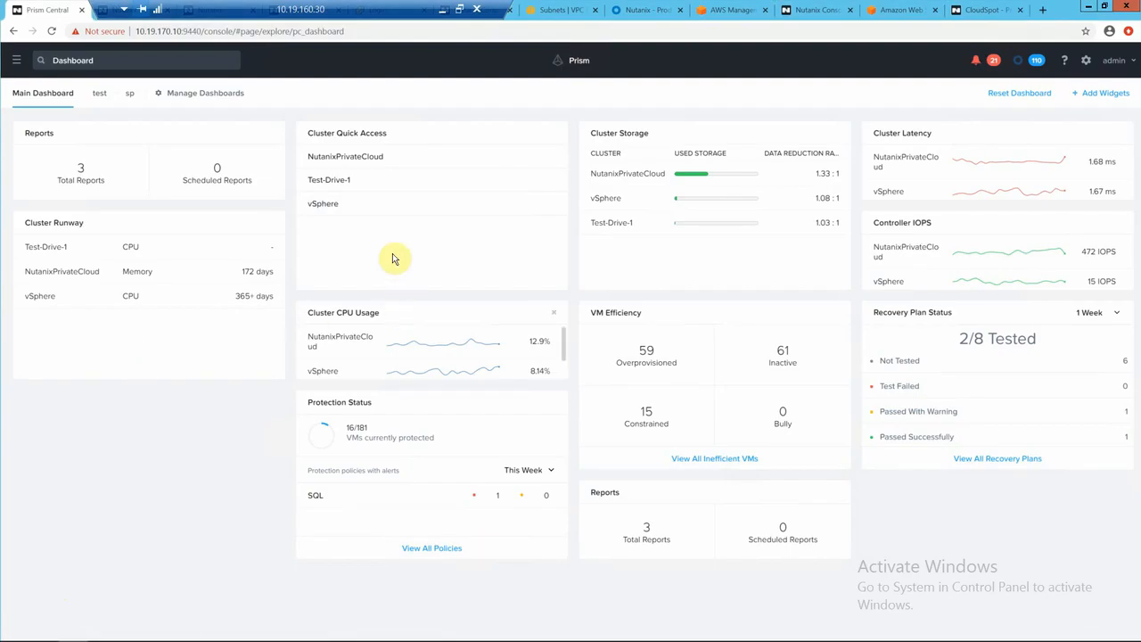
mouse_move(343, 157)
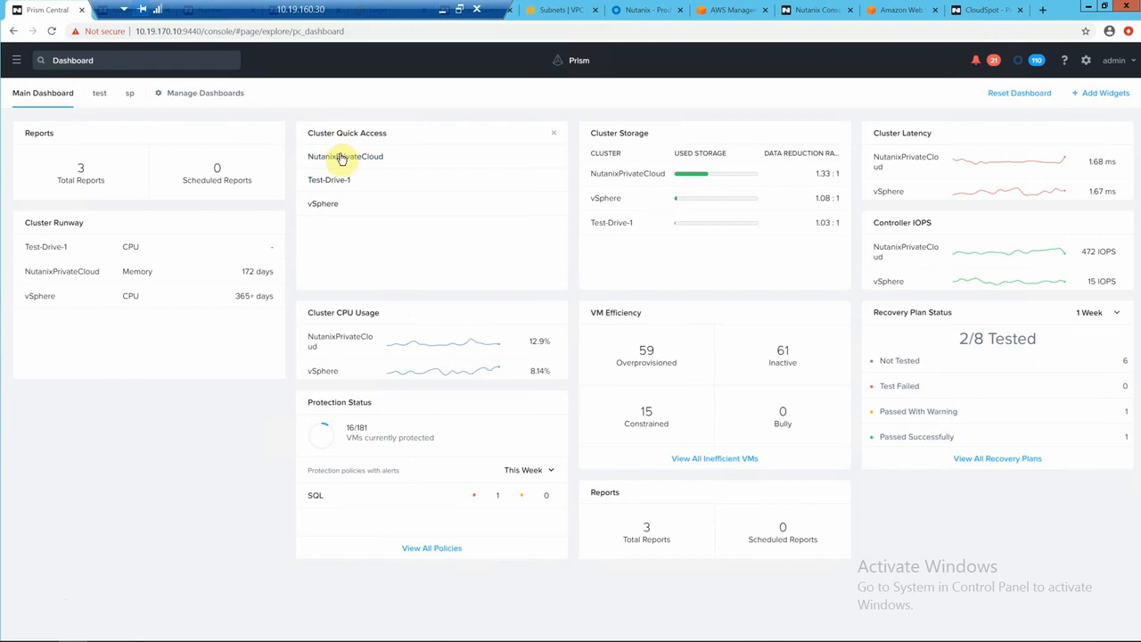
mouse_move(328, 178)
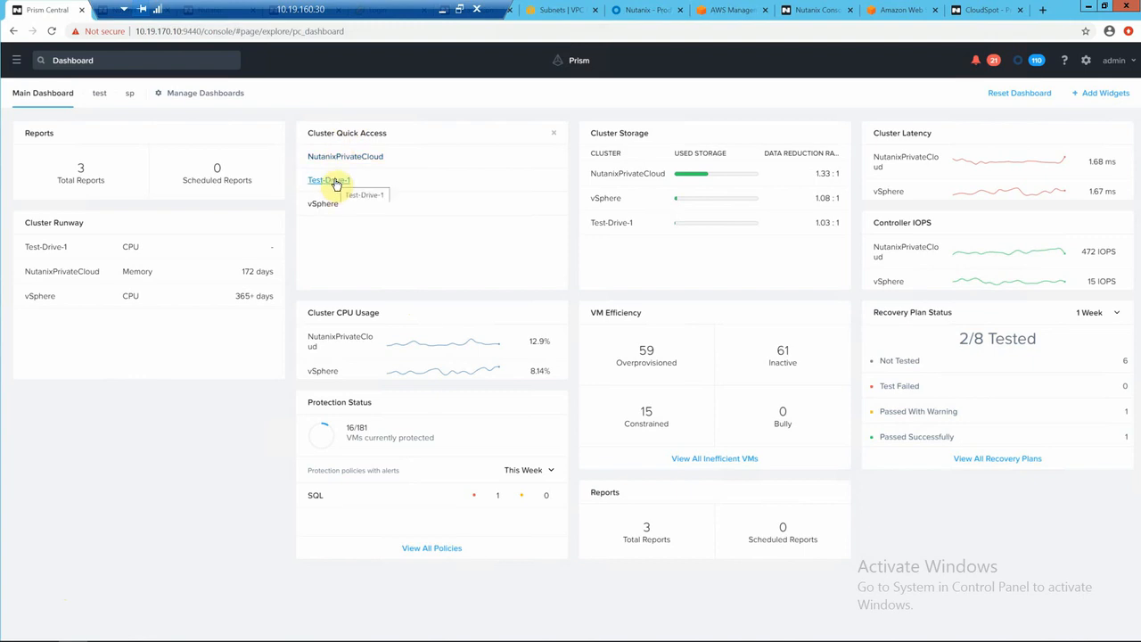
mouse_move(322, 207)
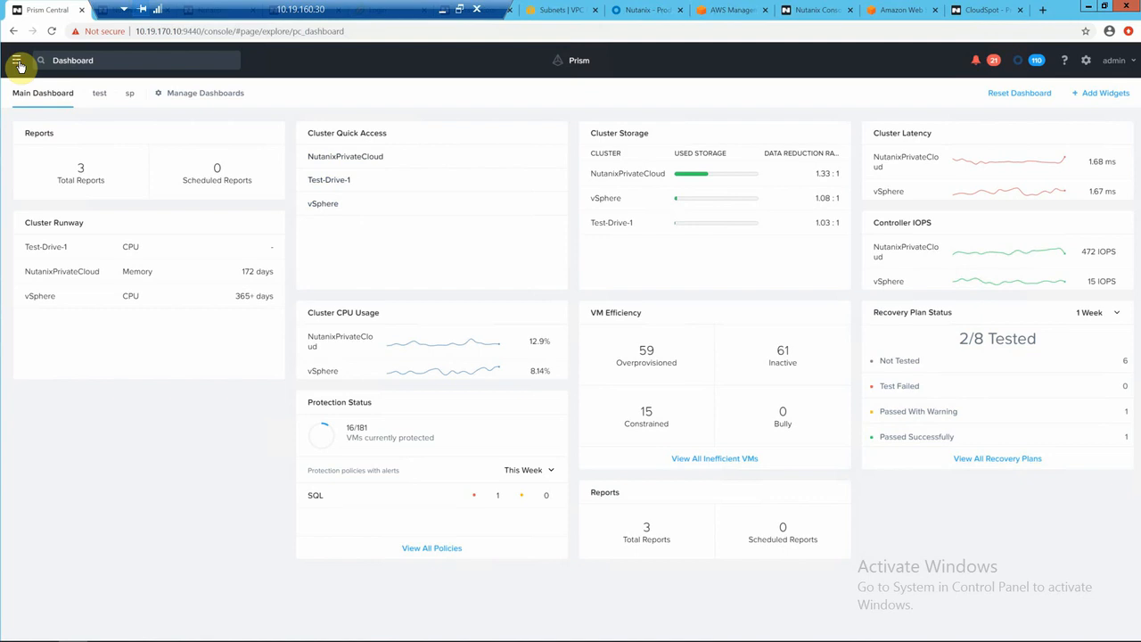
Step: Navigate via the main menu's Operations section to the Playbooks list
click(18, 64)
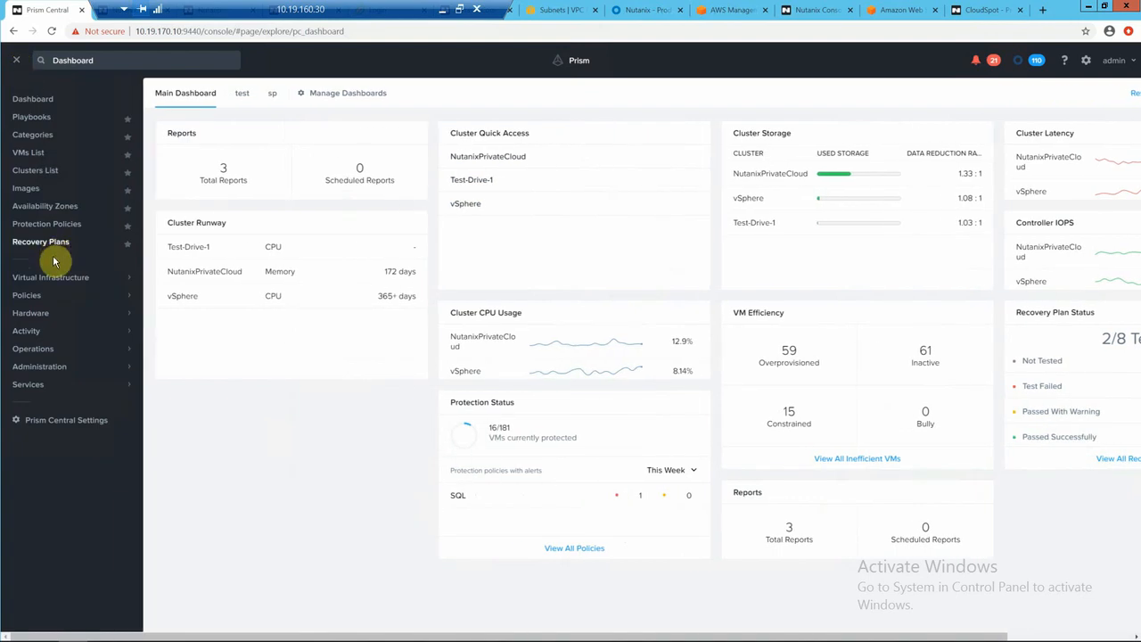
click(39, 366)
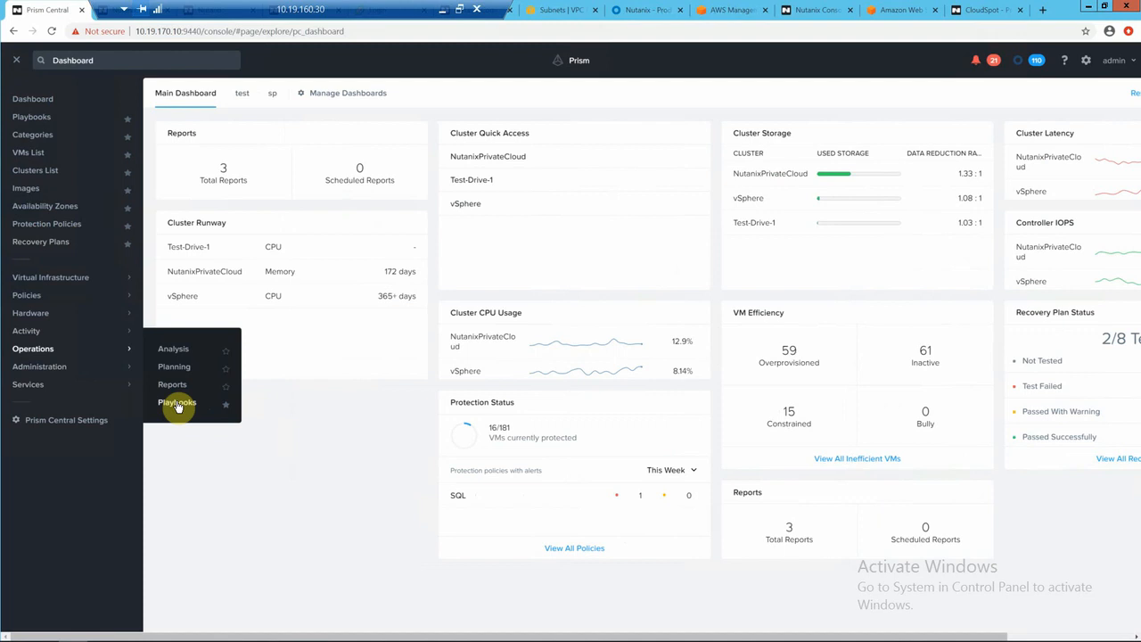
click(176, 403)
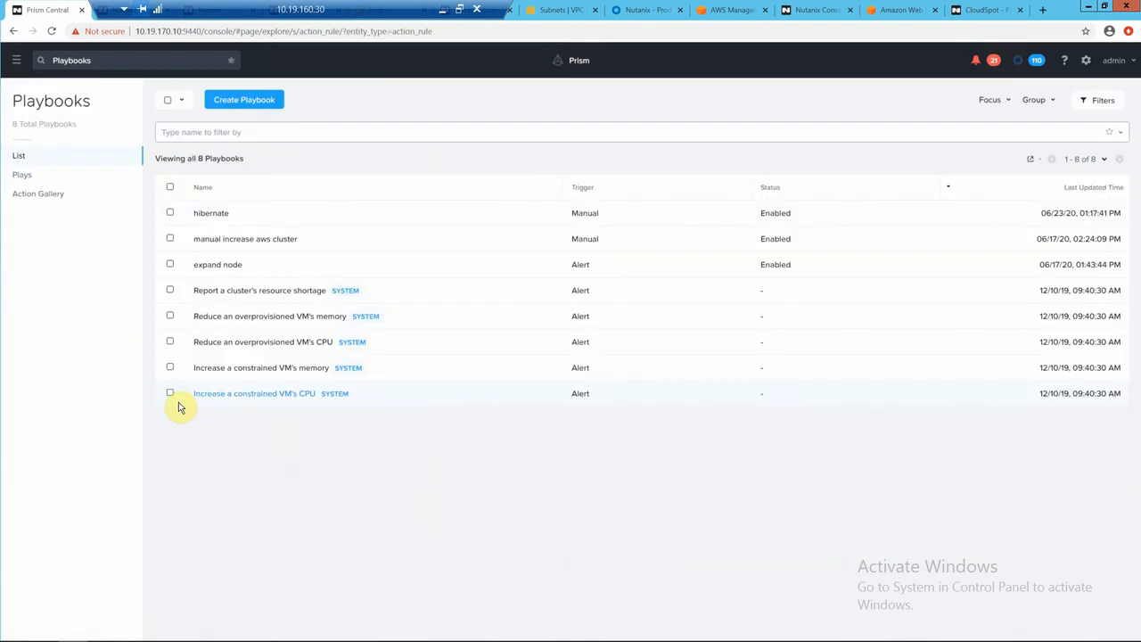
mouse_move(211, 214)
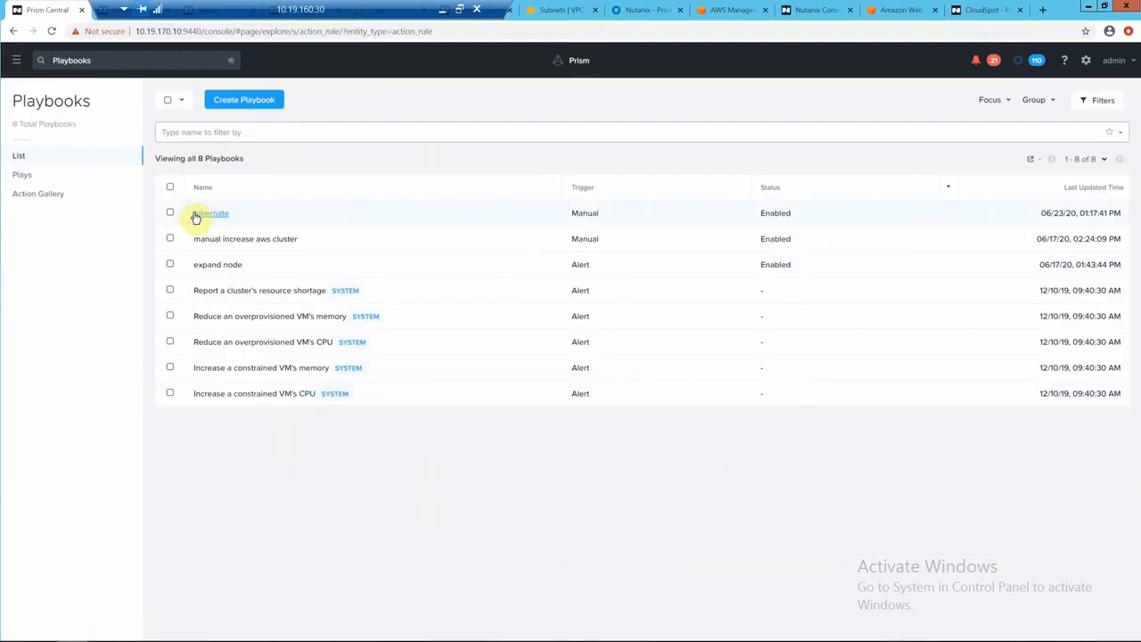
mouse_move(258, 99)
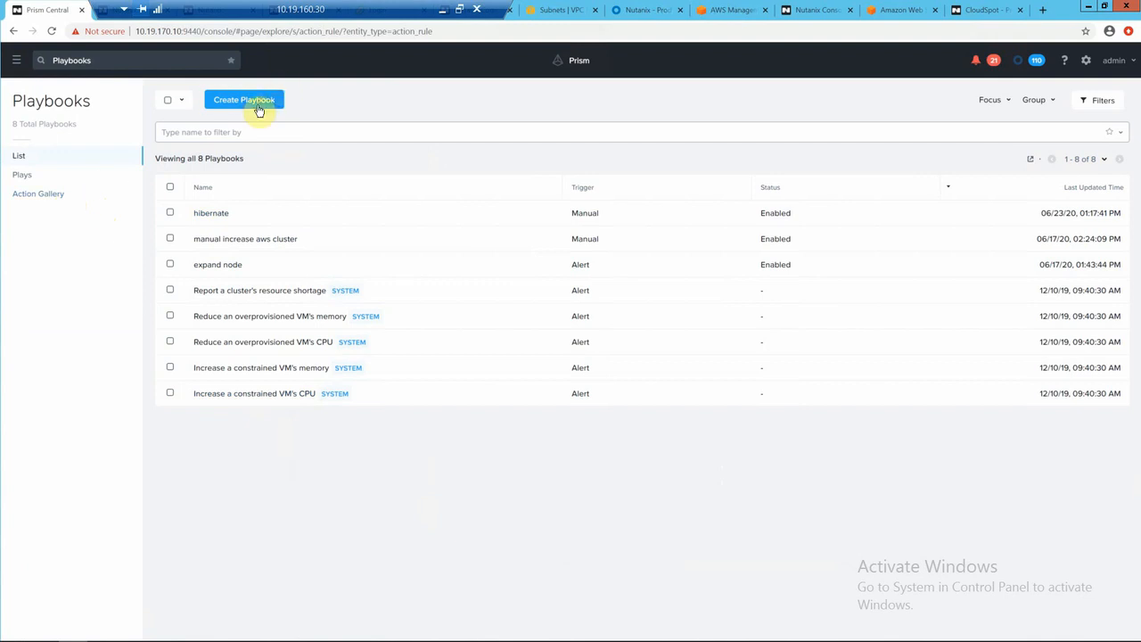
Step: Start a new playbook with Create Playbook, reaching the trigger selection step
click(243, 99)
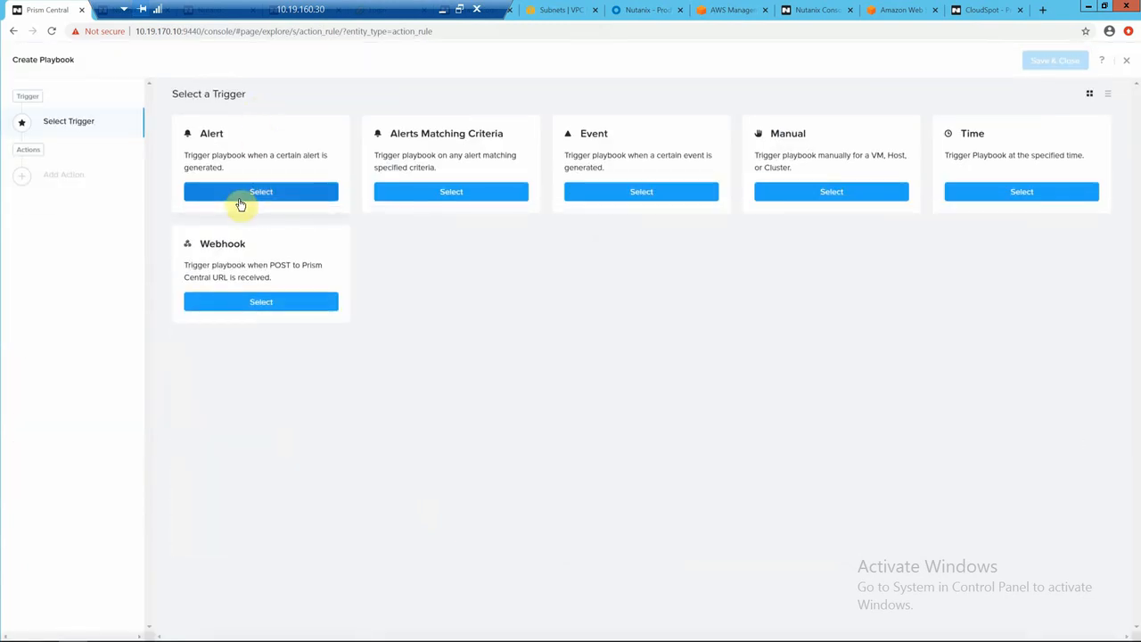
Step: Choose an Alert trigger, search 'cpu' among policies, then discard the draft without saving
click(260, 190)
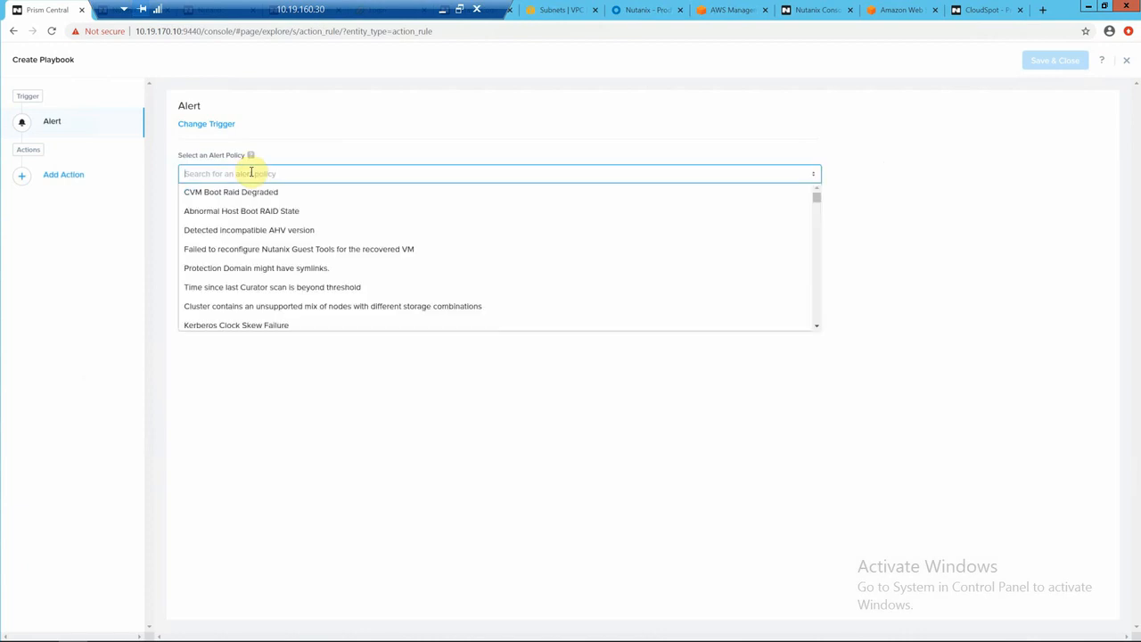
text(cpu)
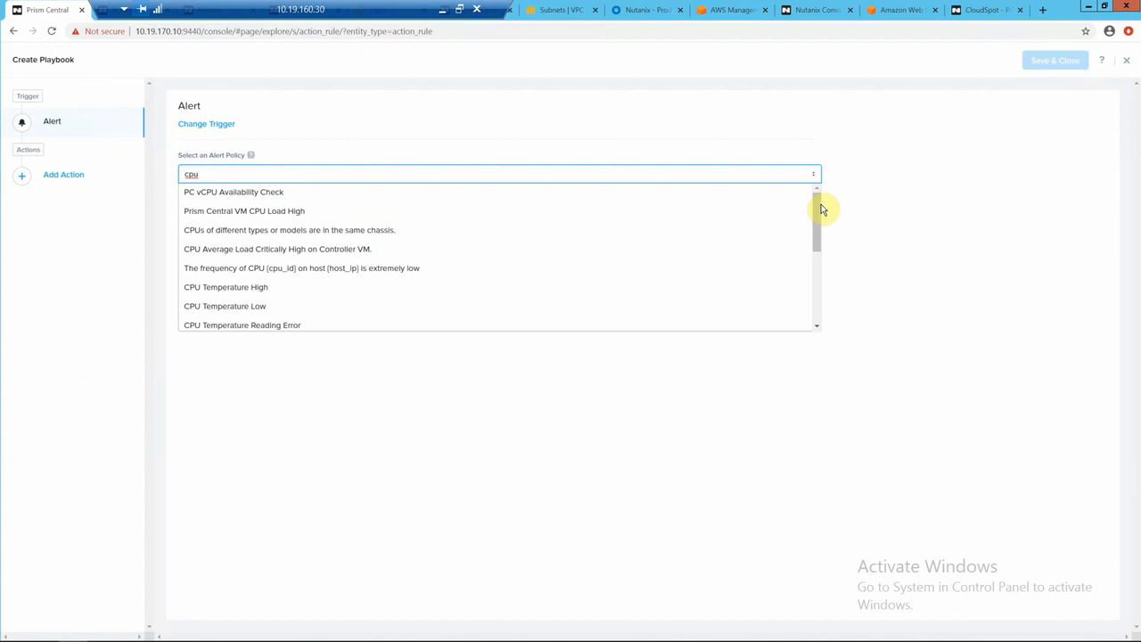
scroll(down, 3)
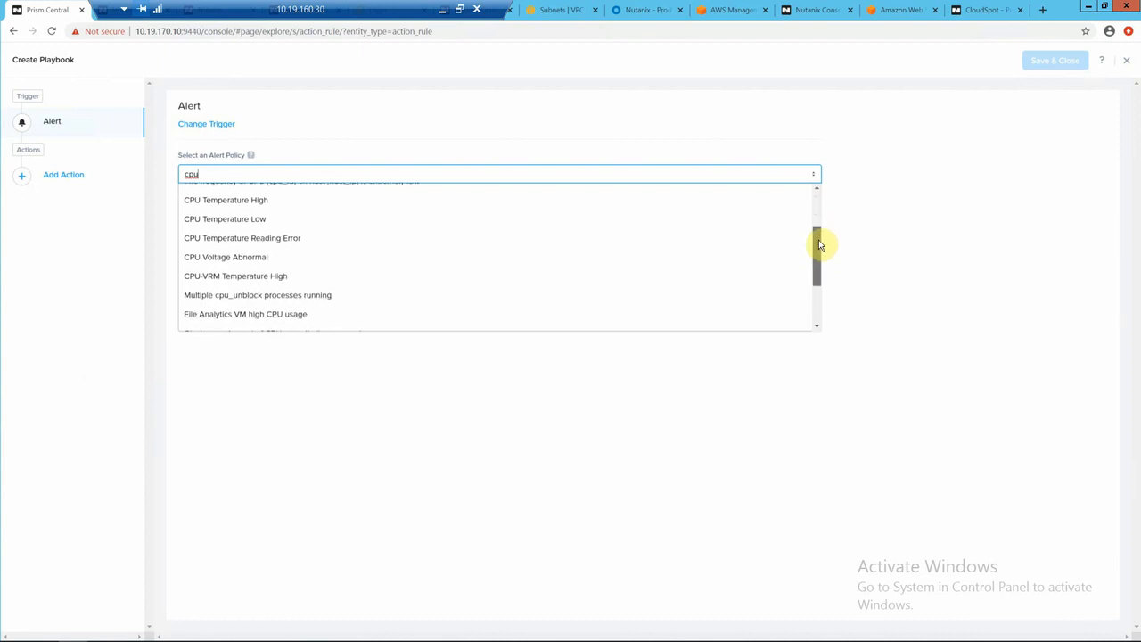
scroll(down, 3)
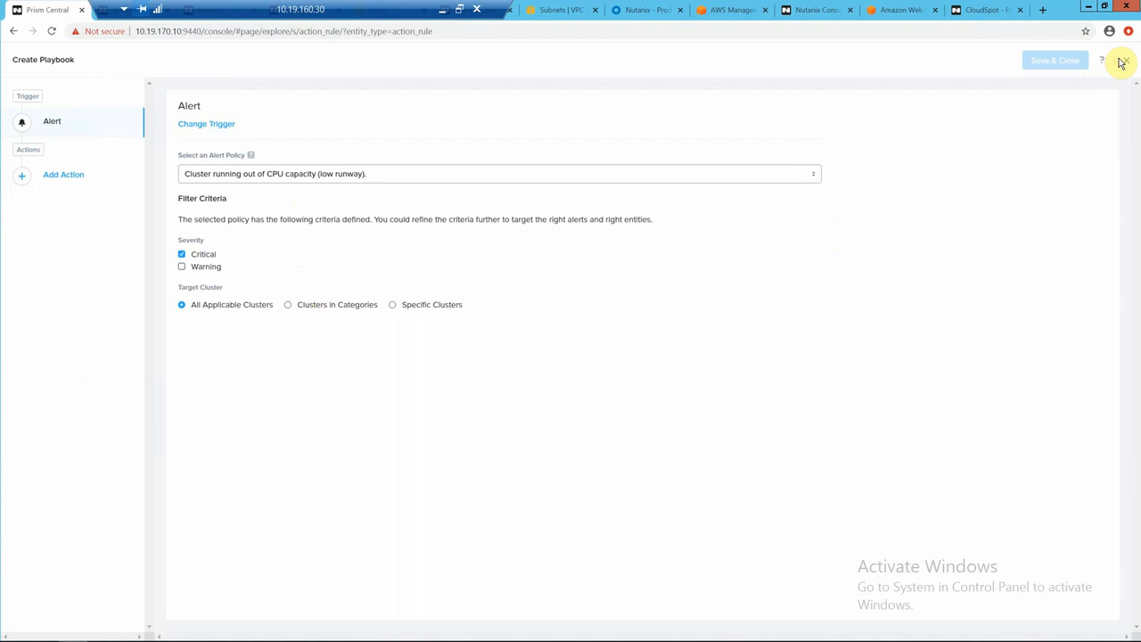
click(1122, 61)
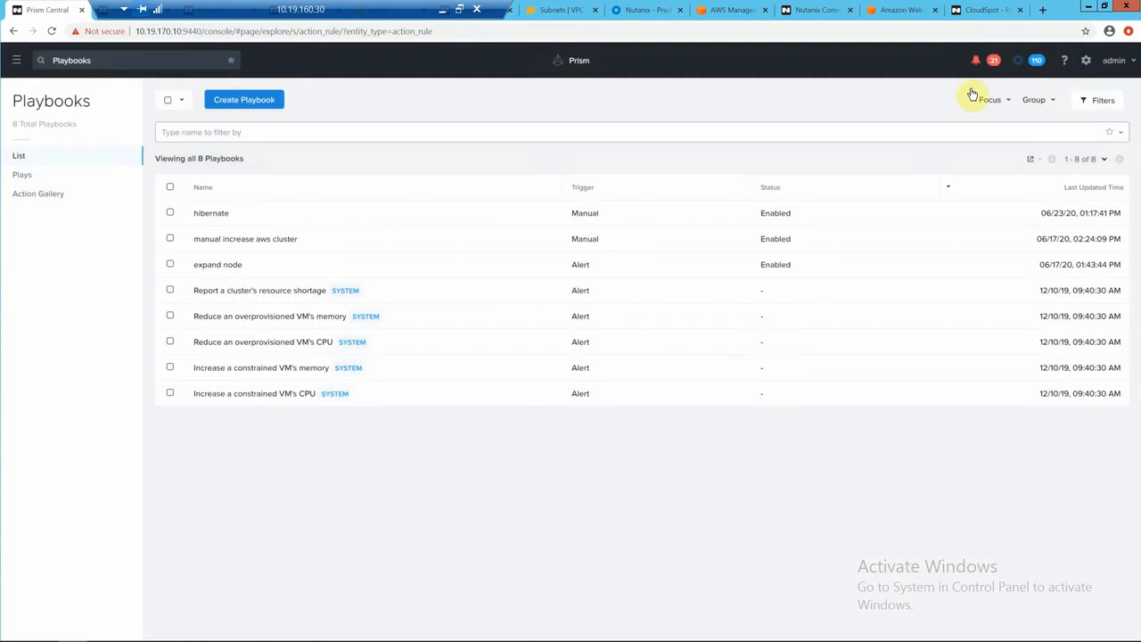
Step: From the Clusters list, select Test-Drive-1 and run the hibernate playbook on it via Actions
click(16, 60)
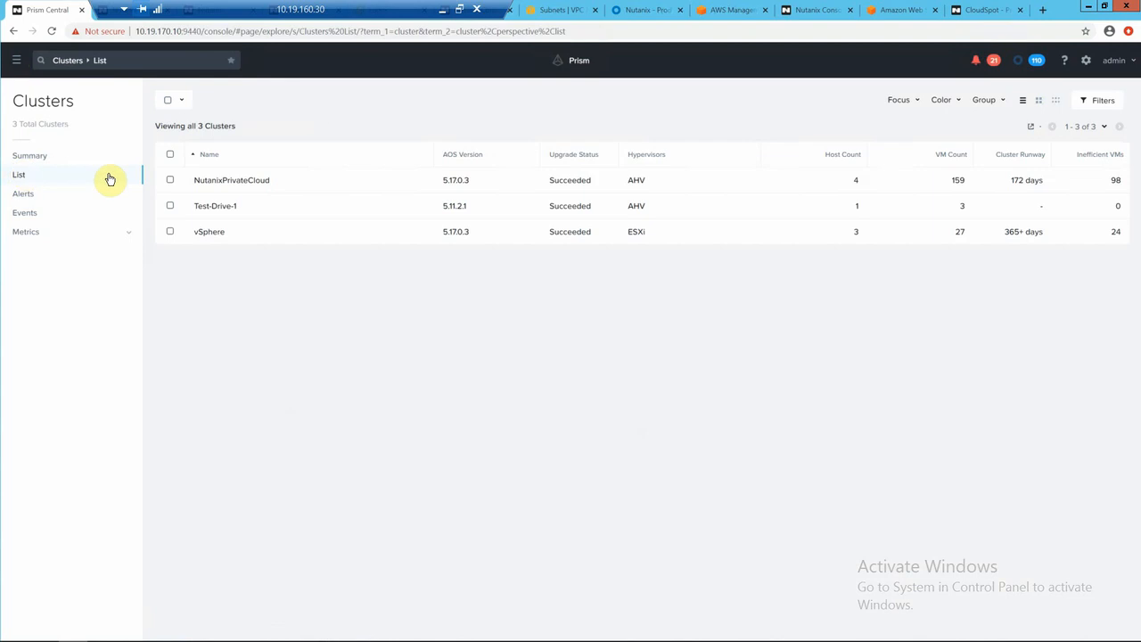
click(169, 205)
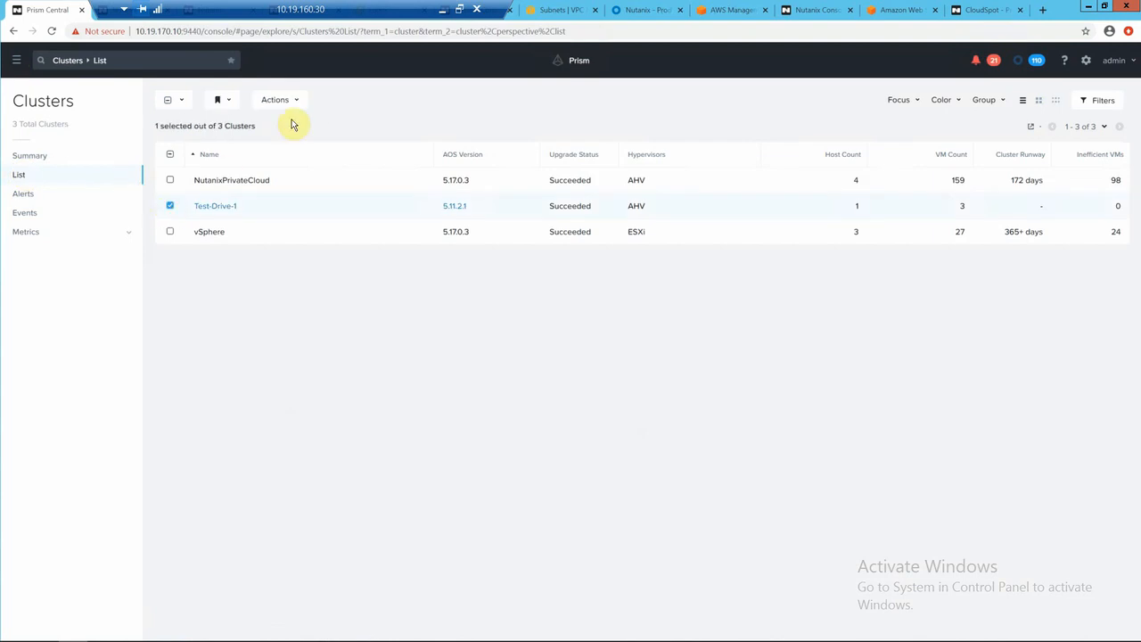
click(278, 100)
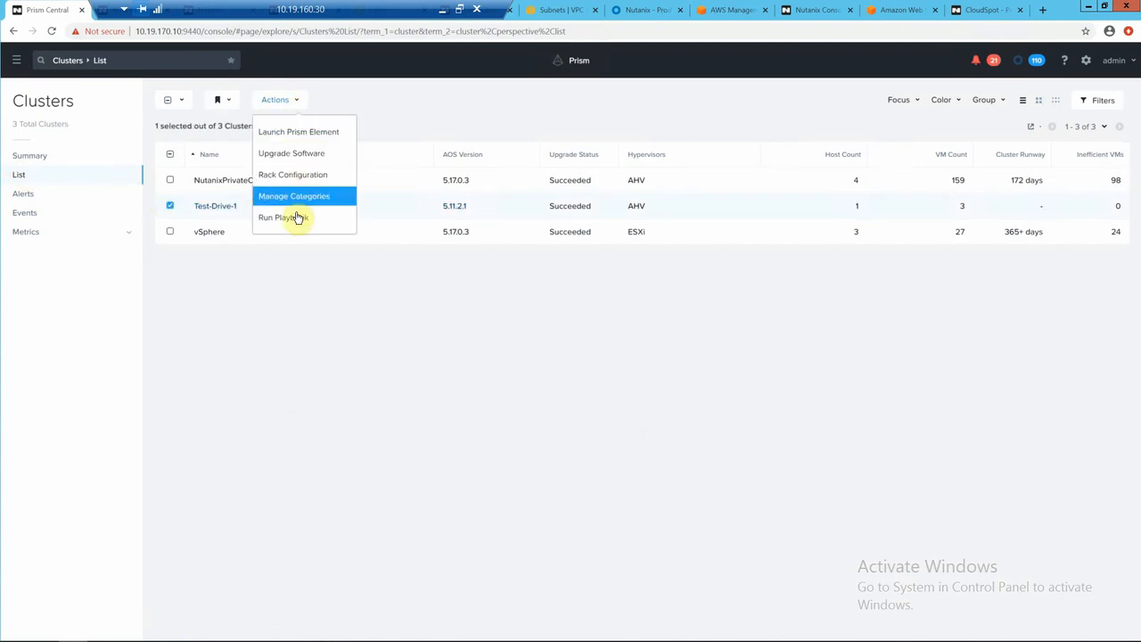
click(278, 218)
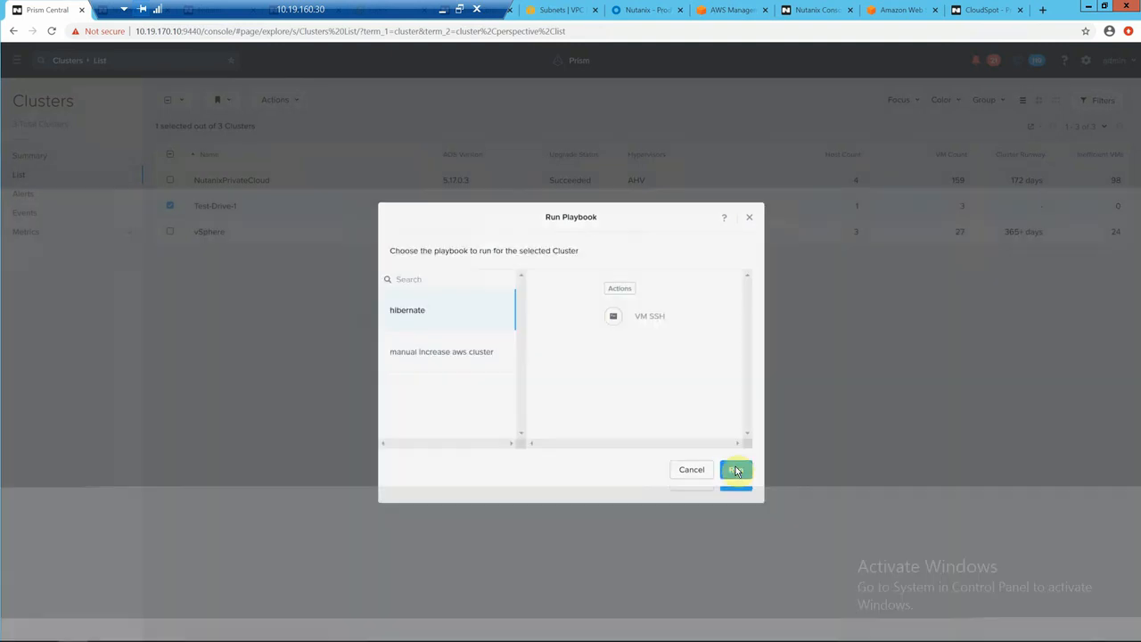
click(735, 471)
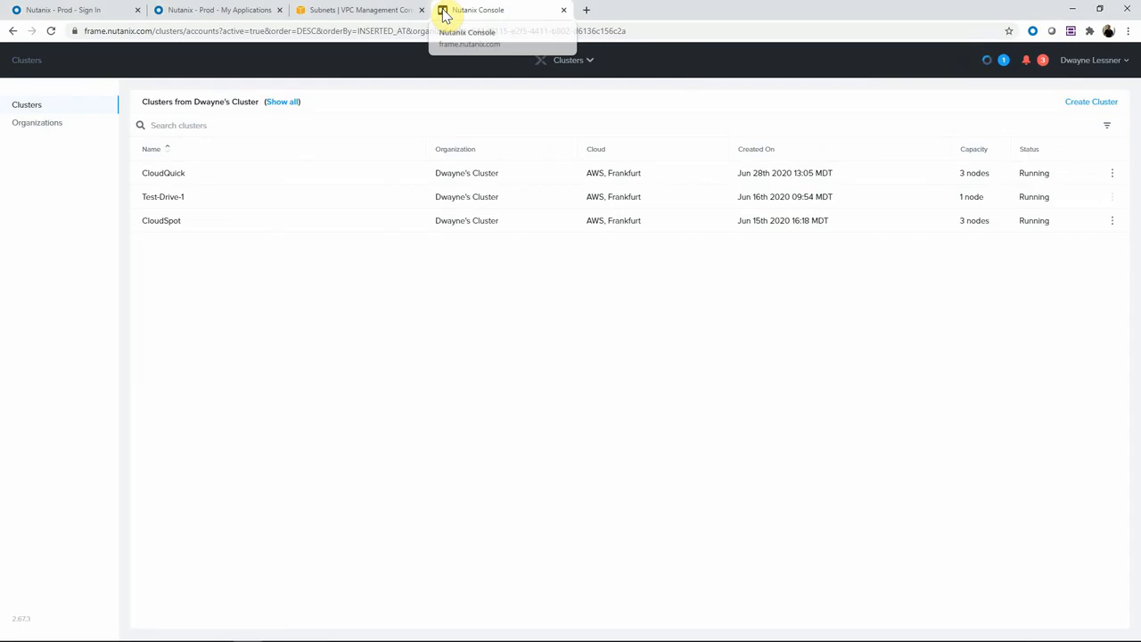
mouse_move(758, 69)
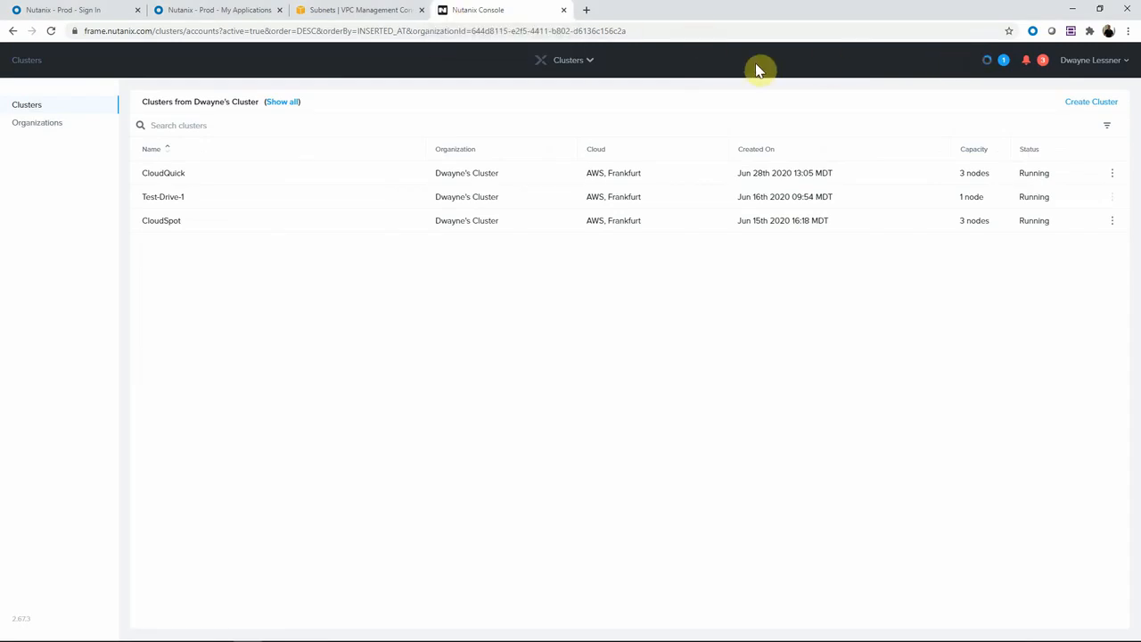
Step: Refresh the Nutanix Clusters list so Test-Drive-1 shows Hibernating
click(282, 100)
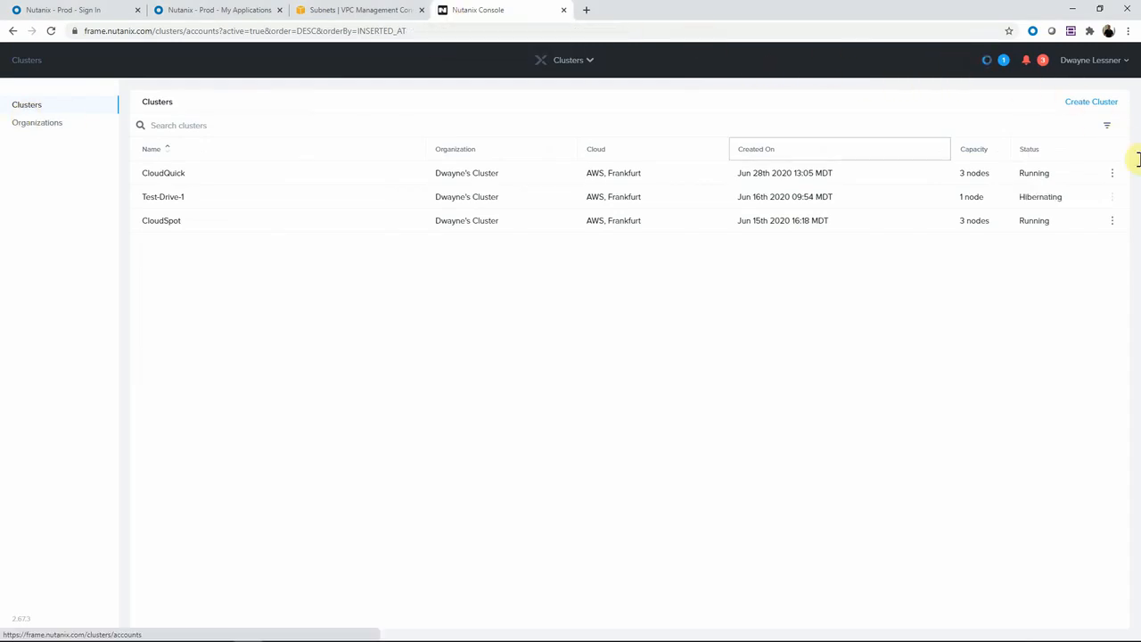